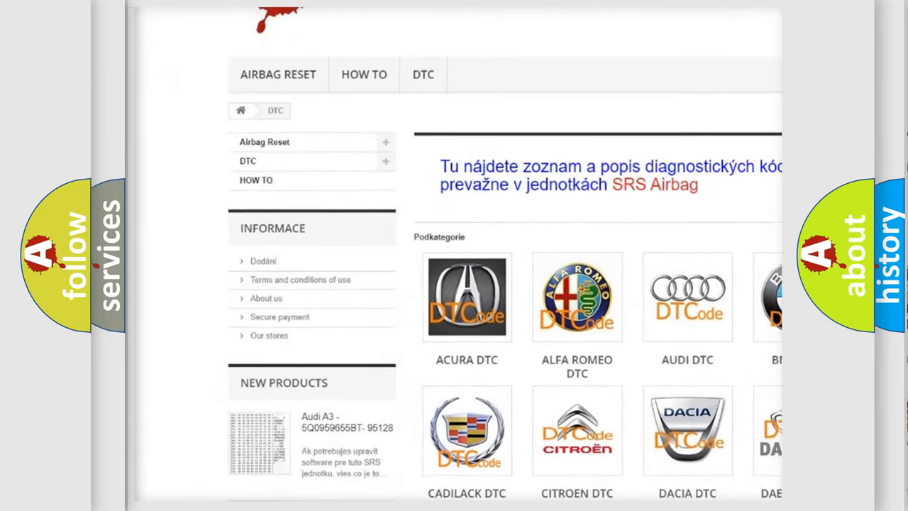
pyautogui.scroll(-3)
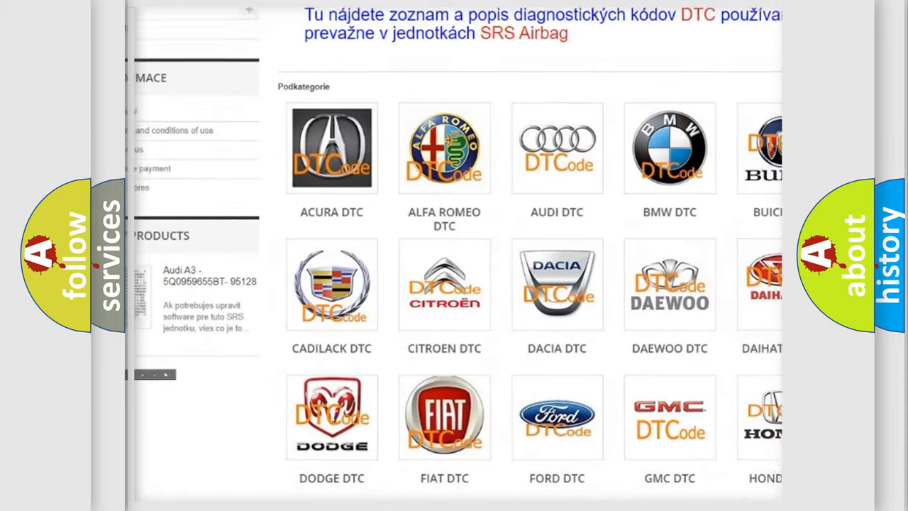
pyautogui.scroll(-3)
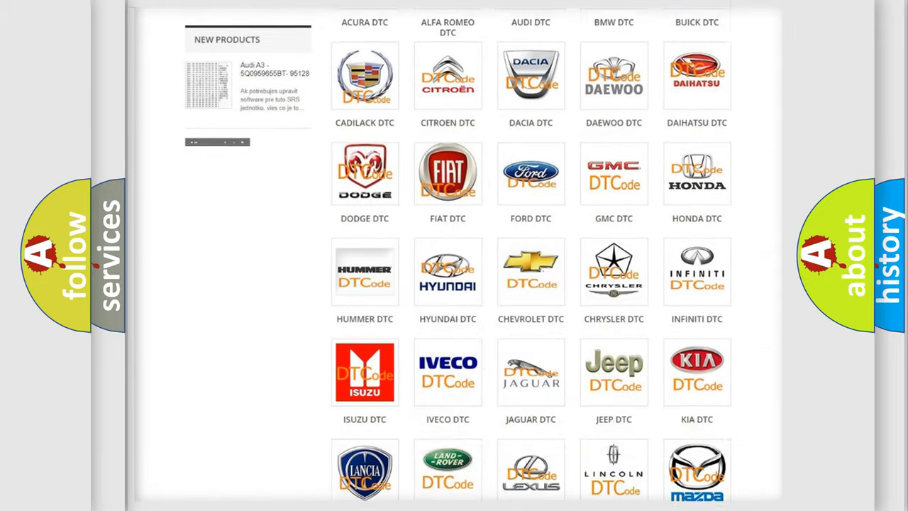
pyautogui.scroll(-3)
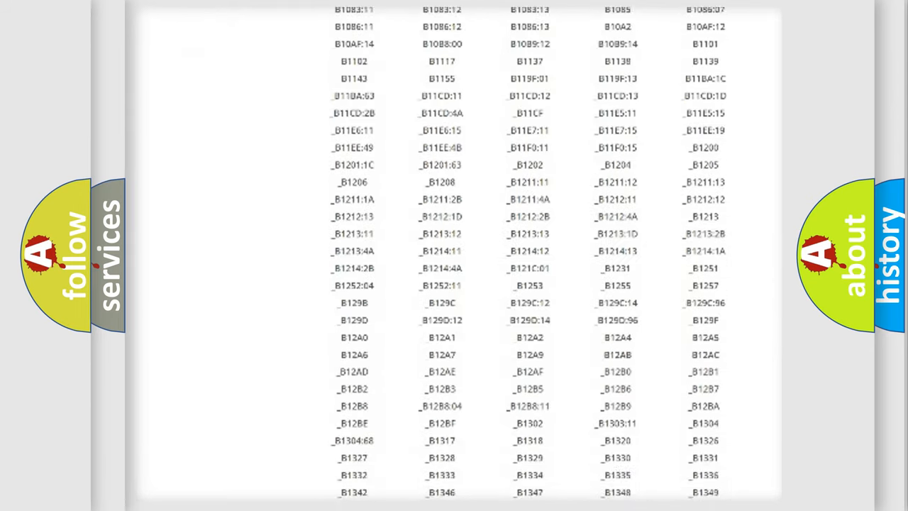
pyautogui.scroll(-3)
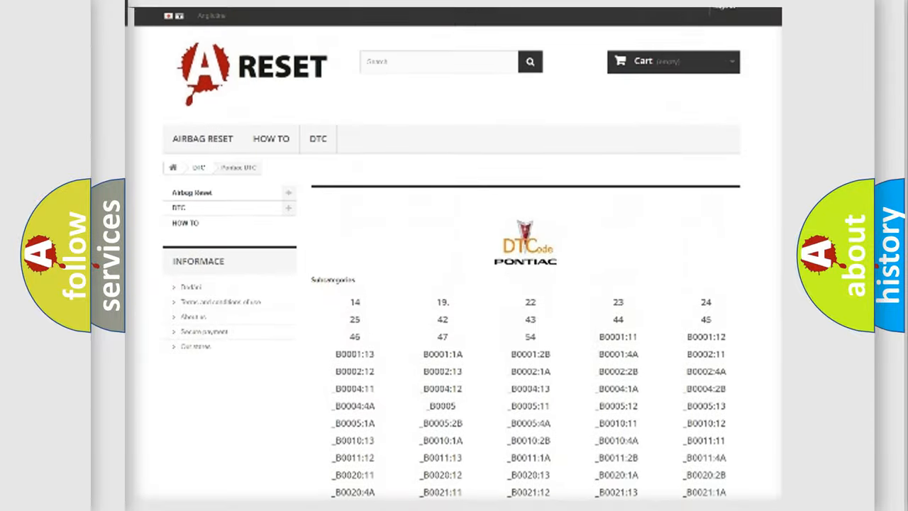
pyautogui.scroll(3)
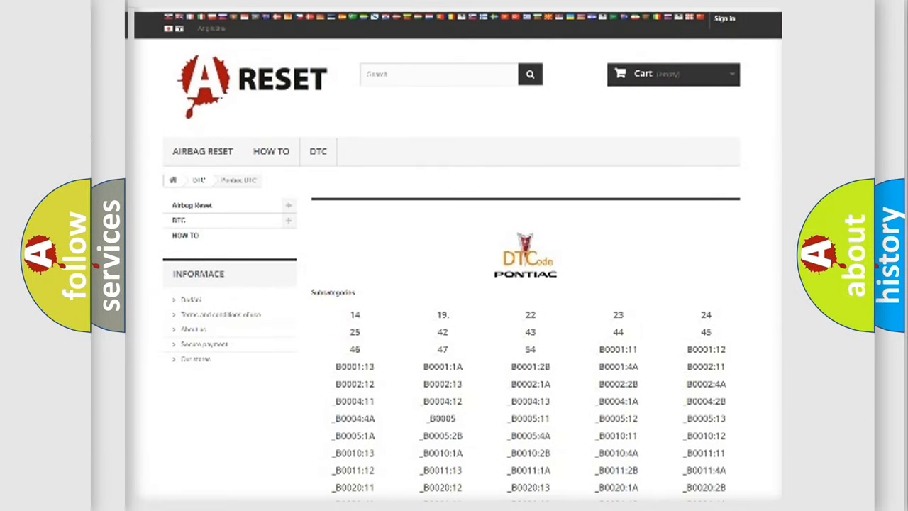